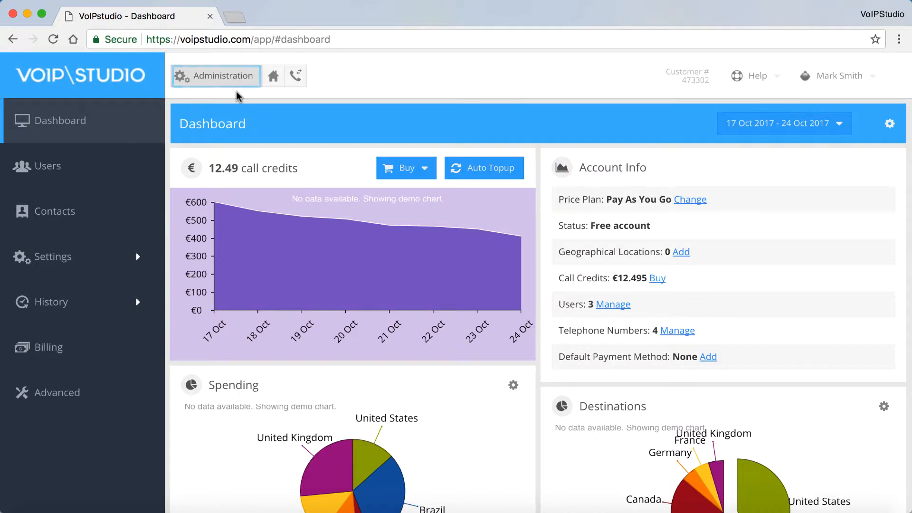
click(45, 165)
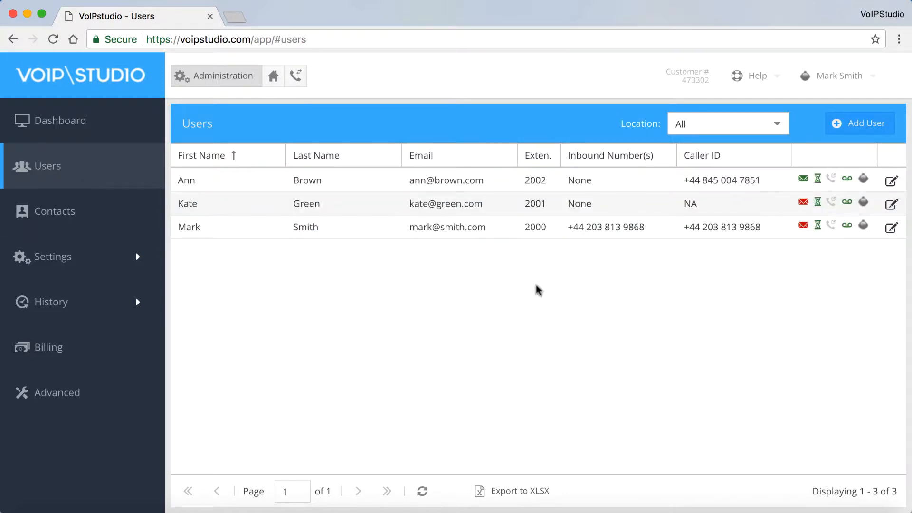
click(890, 179)
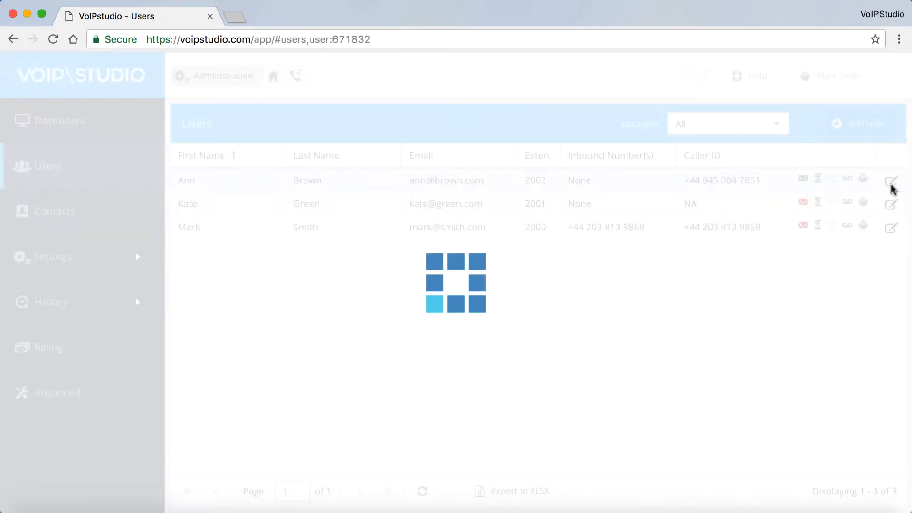
click(891, 179)
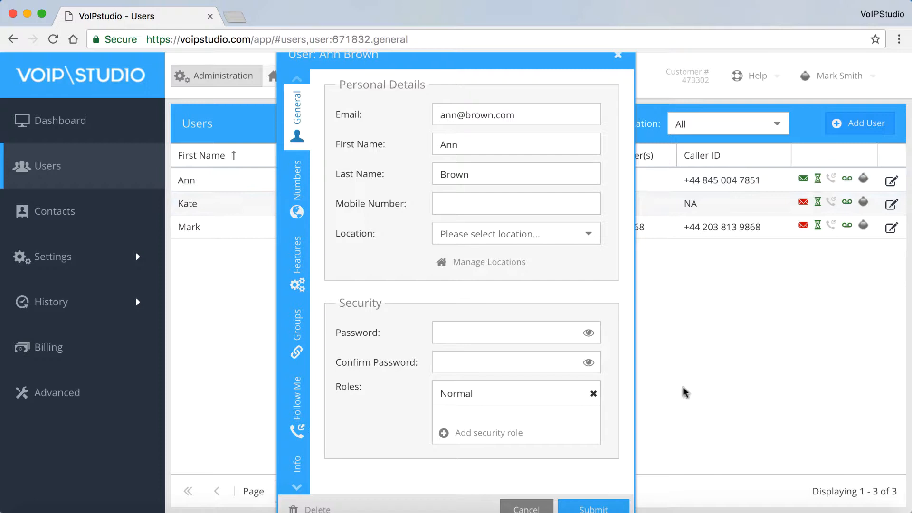
In Follow Me, enable Call Forwarding Active, Call Forwarding Allowed and Direct calls only.
click(296, 408)
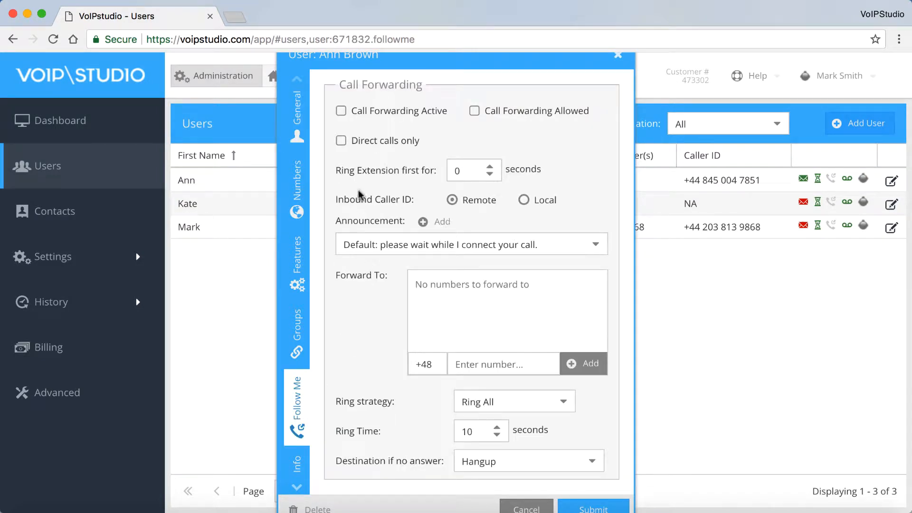
click(341, 111)
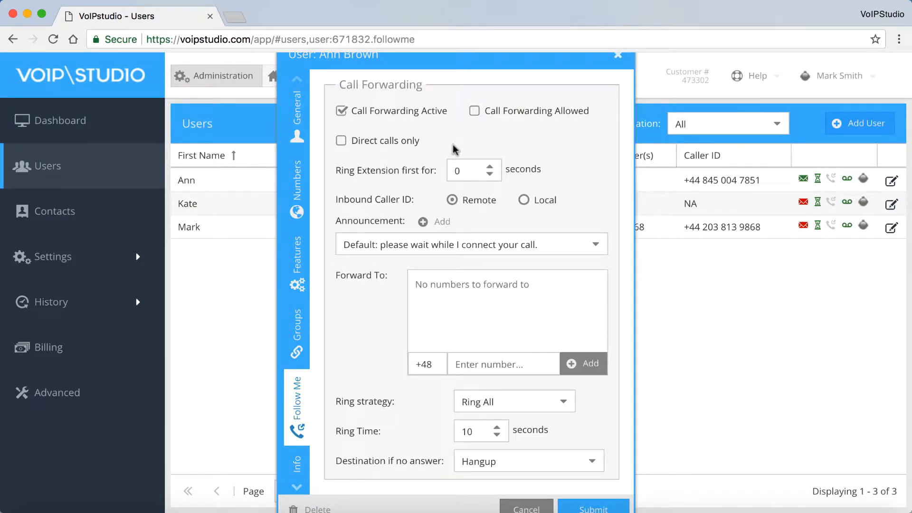
click(475, 111)
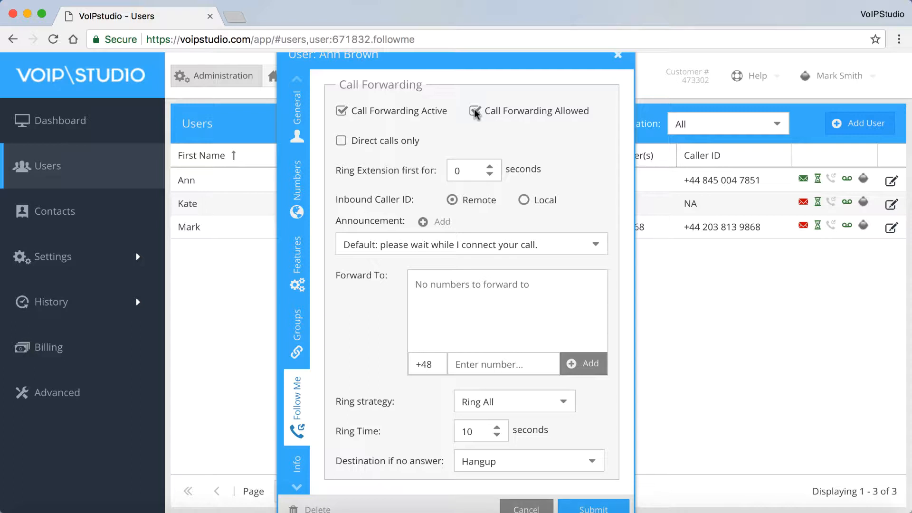
click(476, 110)
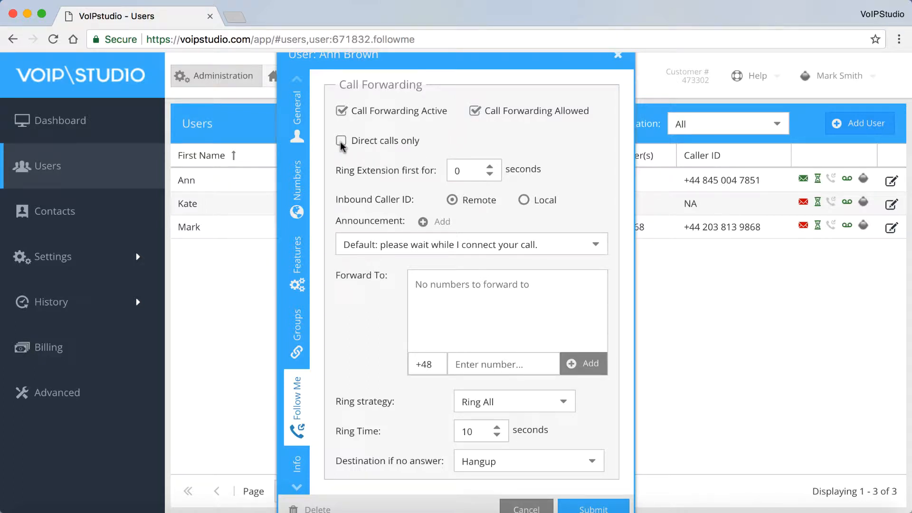
click(341, 141)
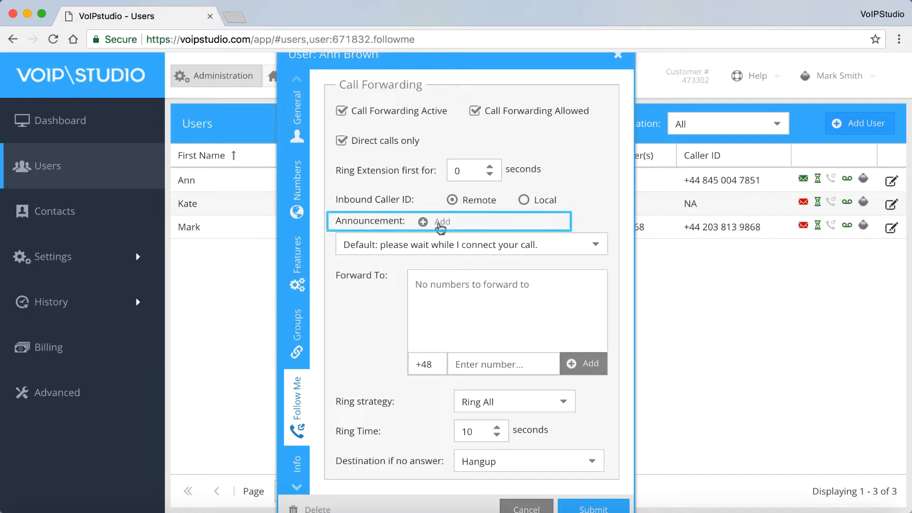
Add a custom announcement 'My message' from the MP3 and select it as the announcement.
click(433, 222)
text(My)
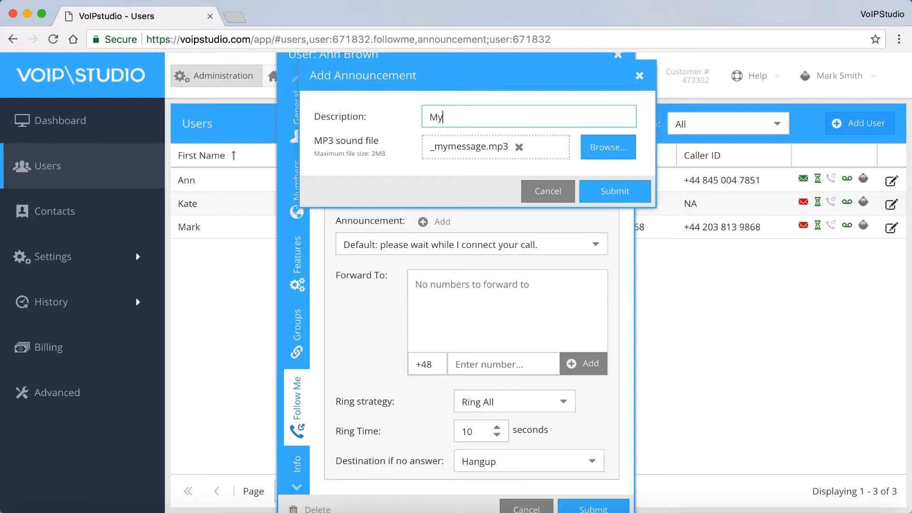
text(message)
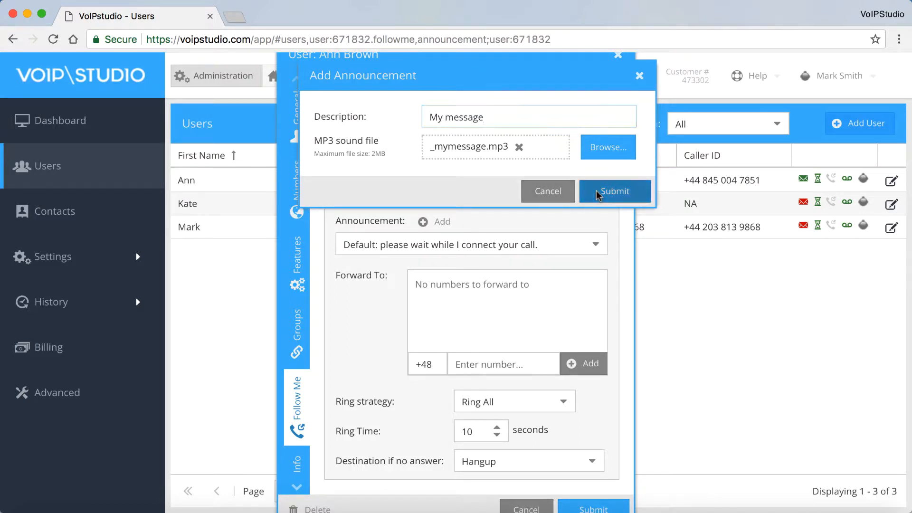
click(615, 191)
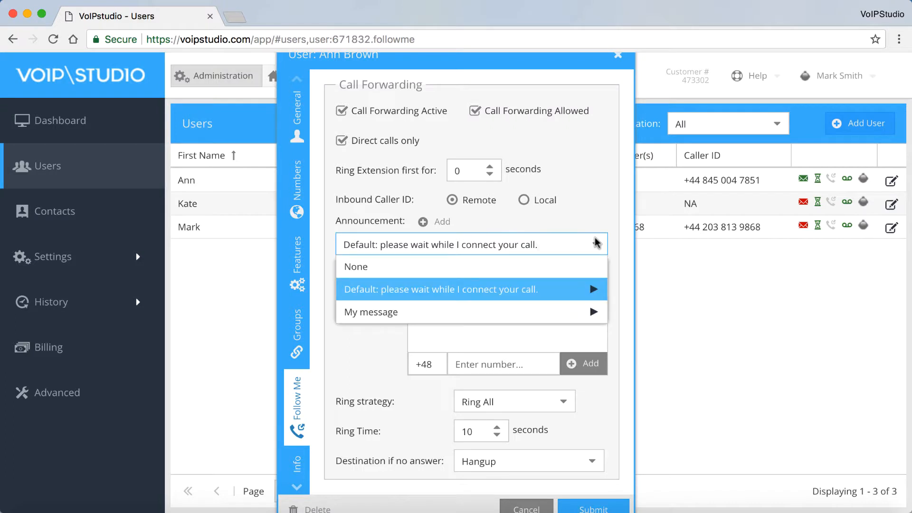
click(371, 312)
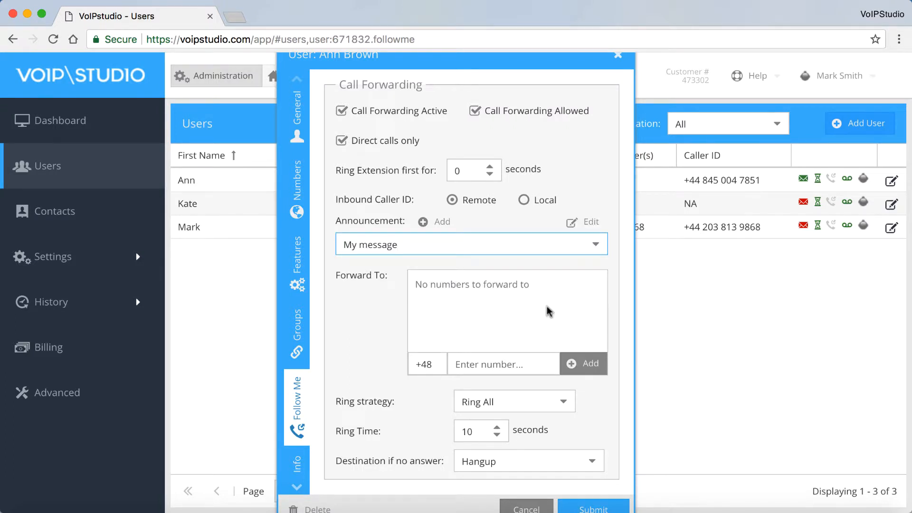
click(506, 310)
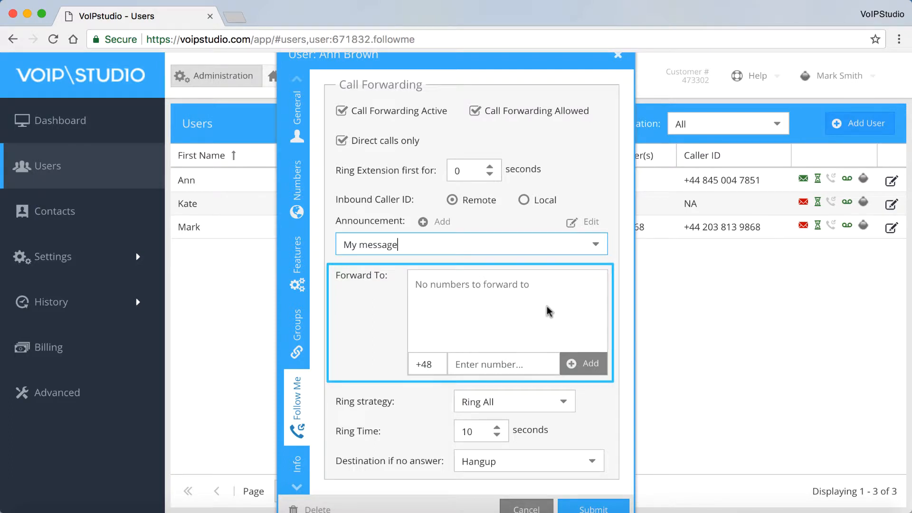
text(12)
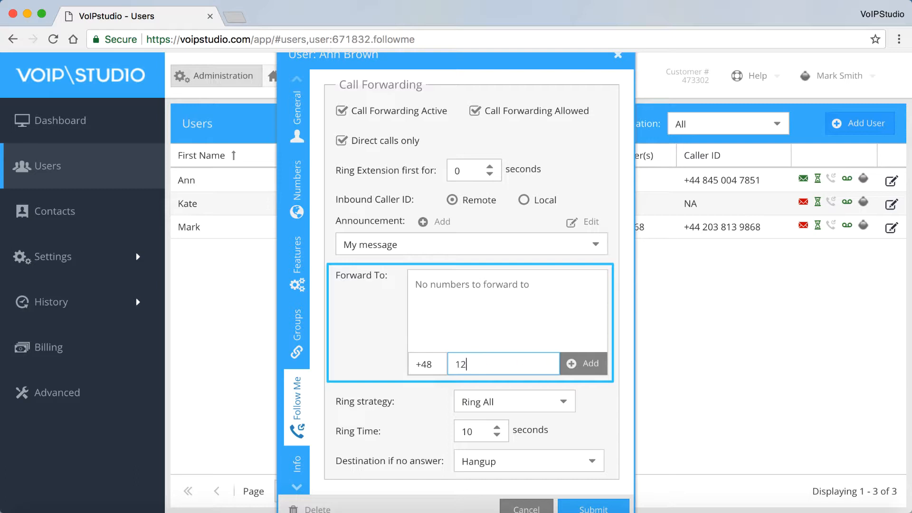
text(312312)
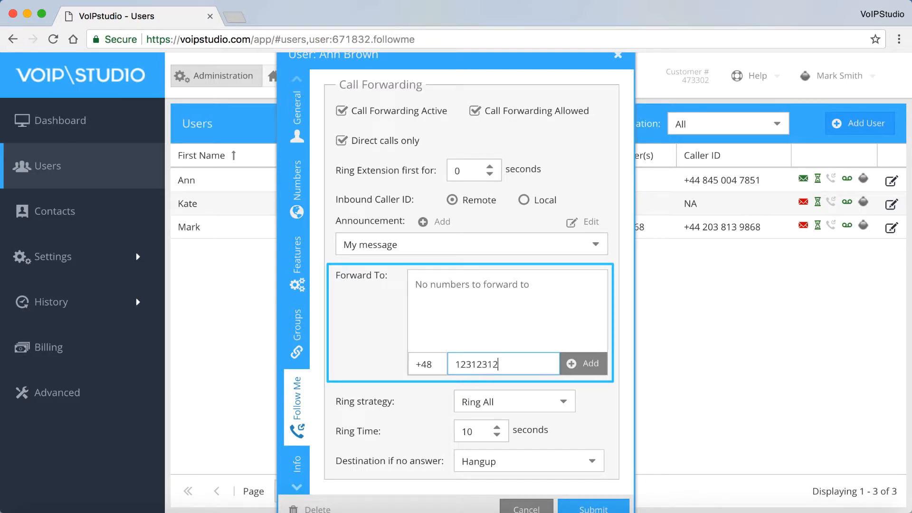
click(582, 363)
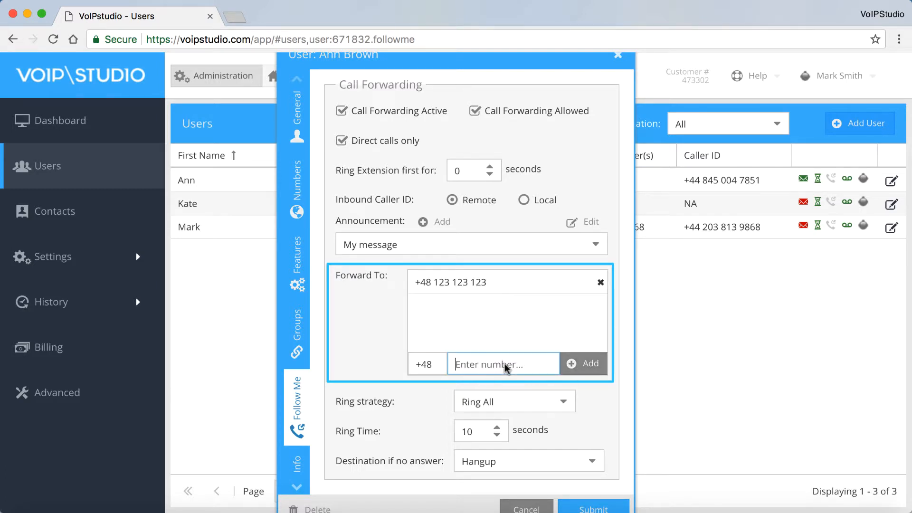
text(234234)
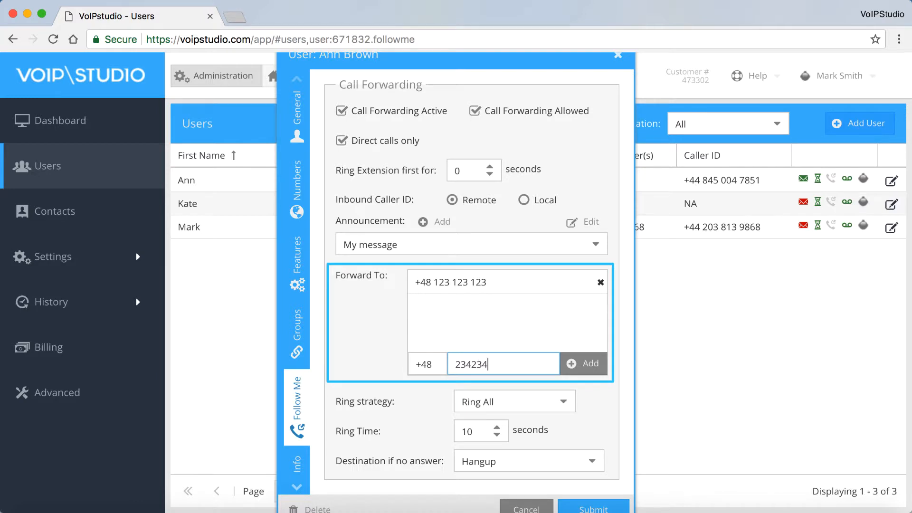
click(583, 364)
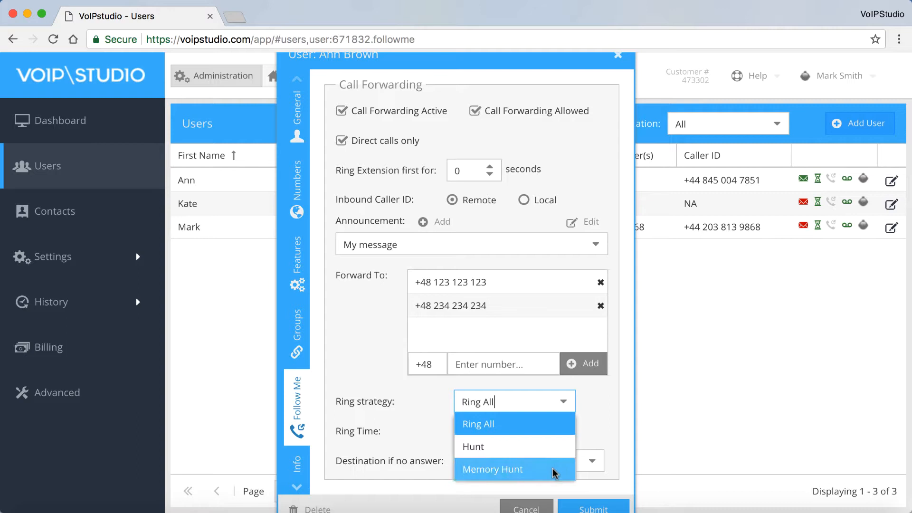
Keep Ring All as the strategy and raise the ring time from 10 to 20 seconds.
click(478, 424)
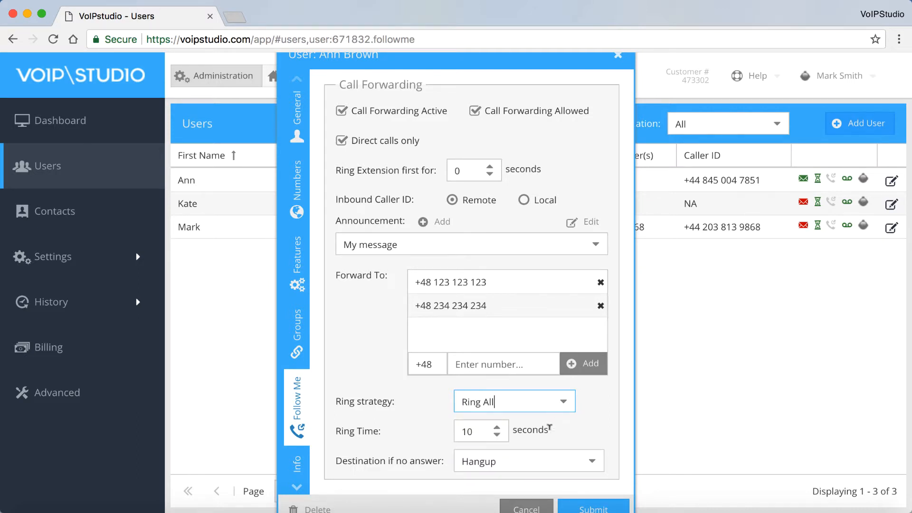
click(498, 426)
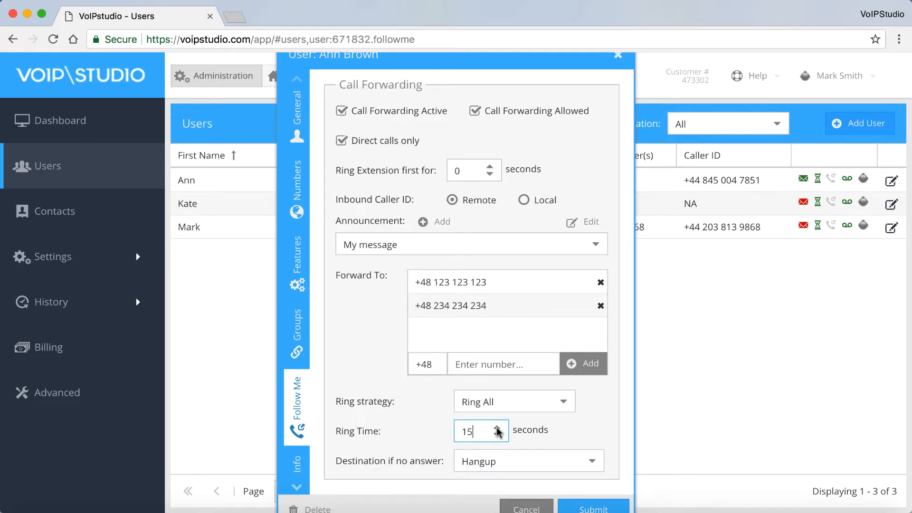
click(498, 428)
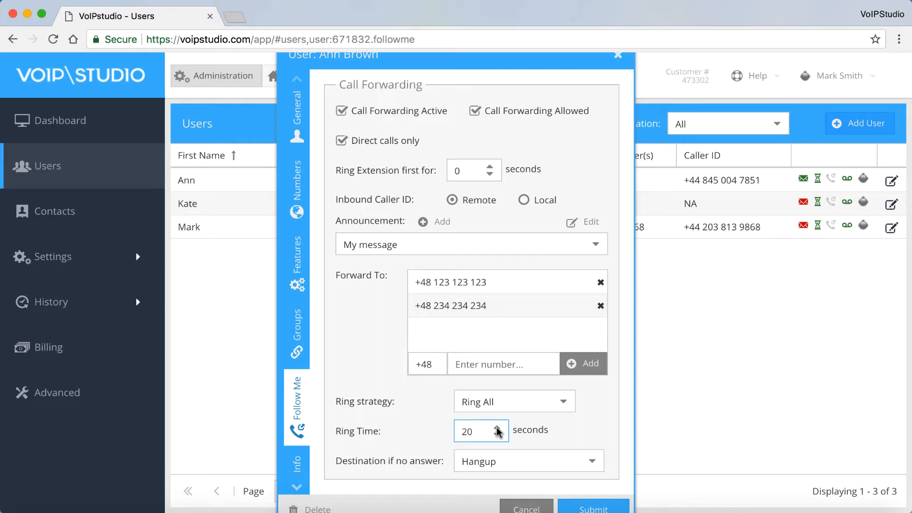
mouse_move(554, 433)
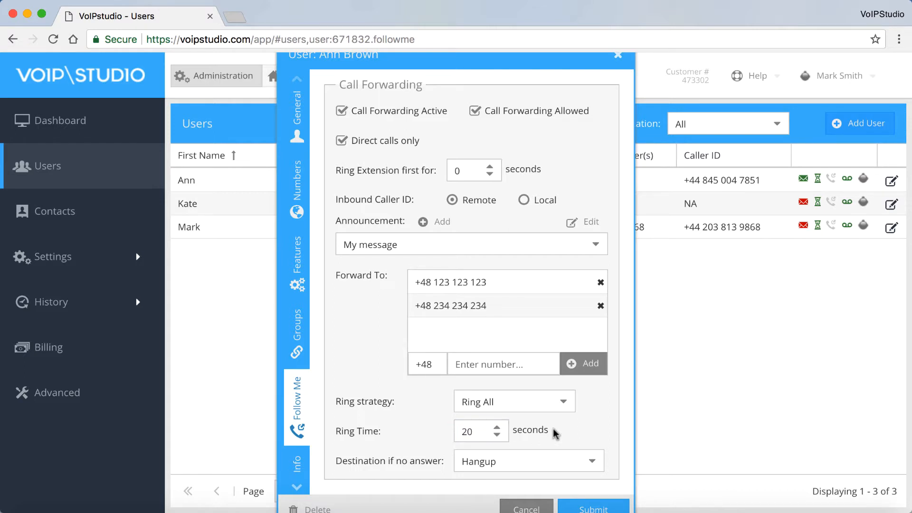
mouse_move(586, 457)
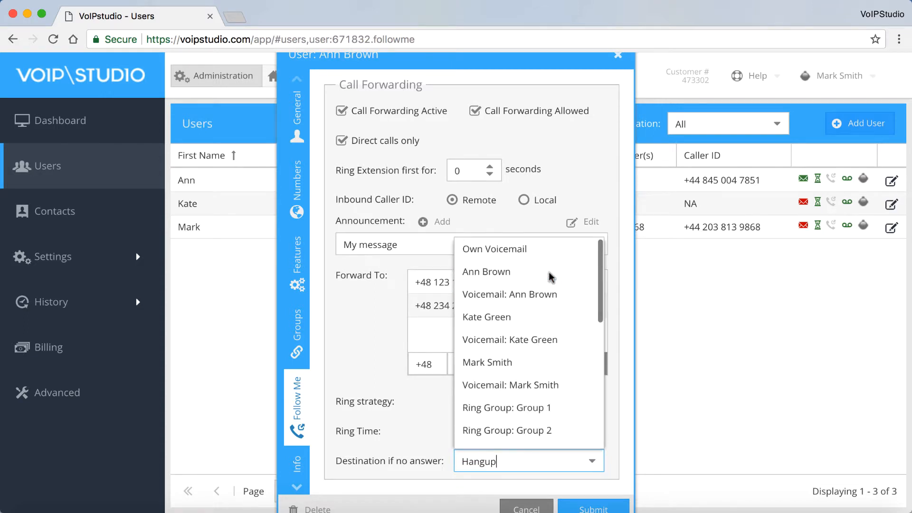
mouse_move(485, 272)
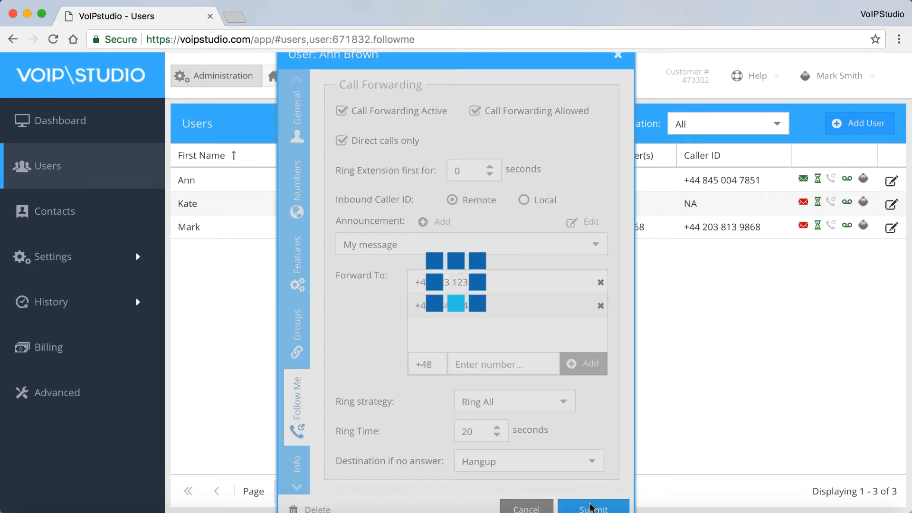
Submit the Follow Me settings, then reach the current user's settings via the User Dashboard.
click(593, 507)
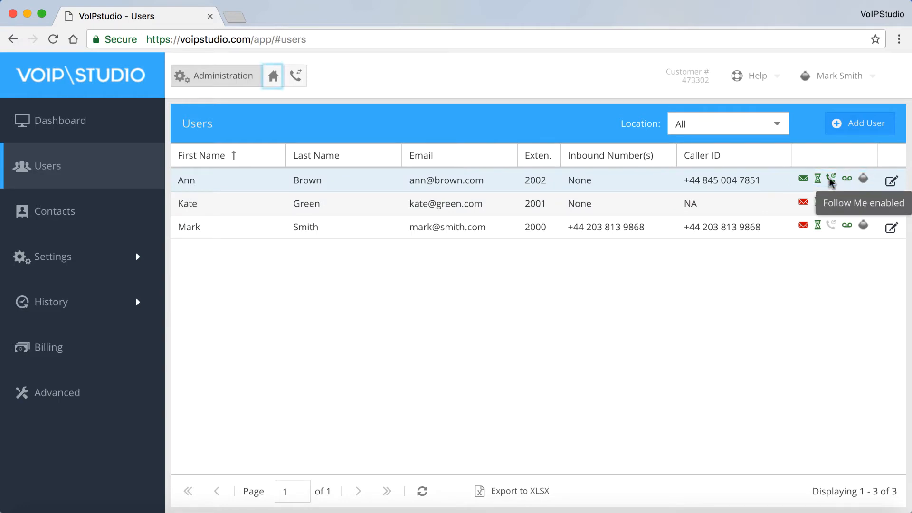
mouse_move(325, 236)
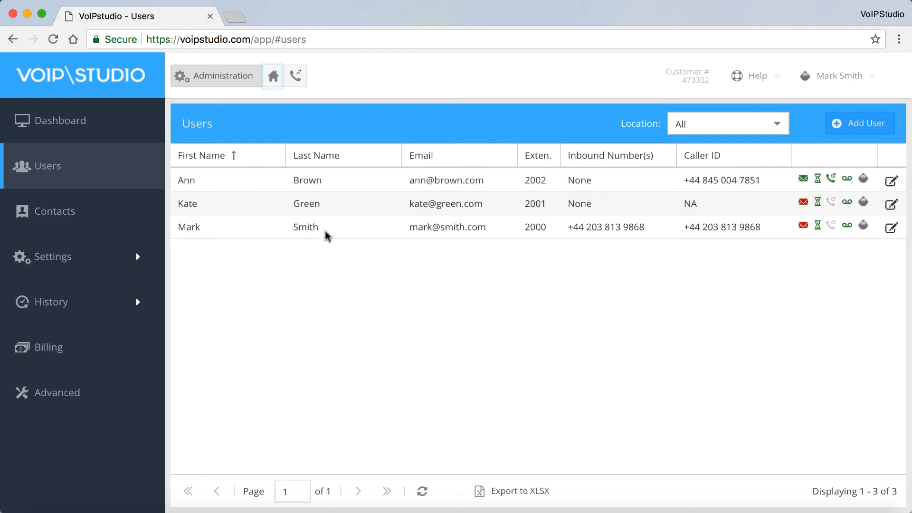
click(273, 76)
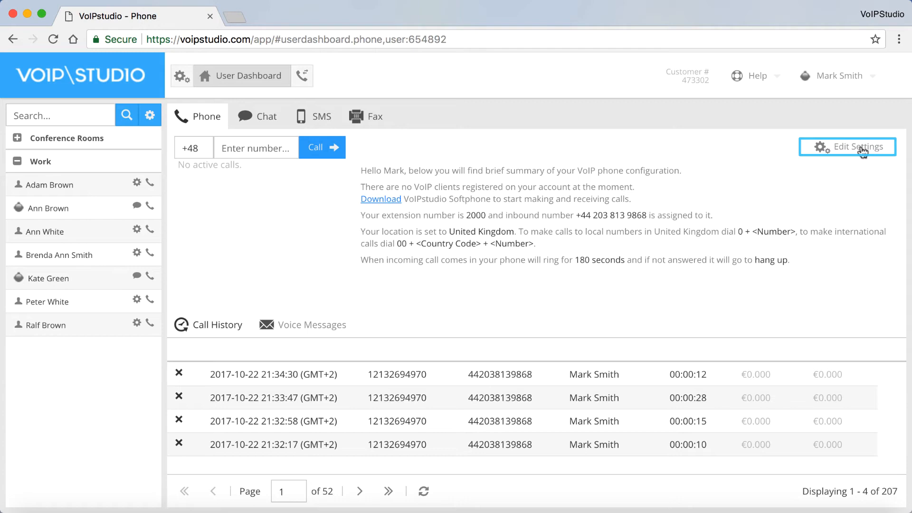
click(846, 146)
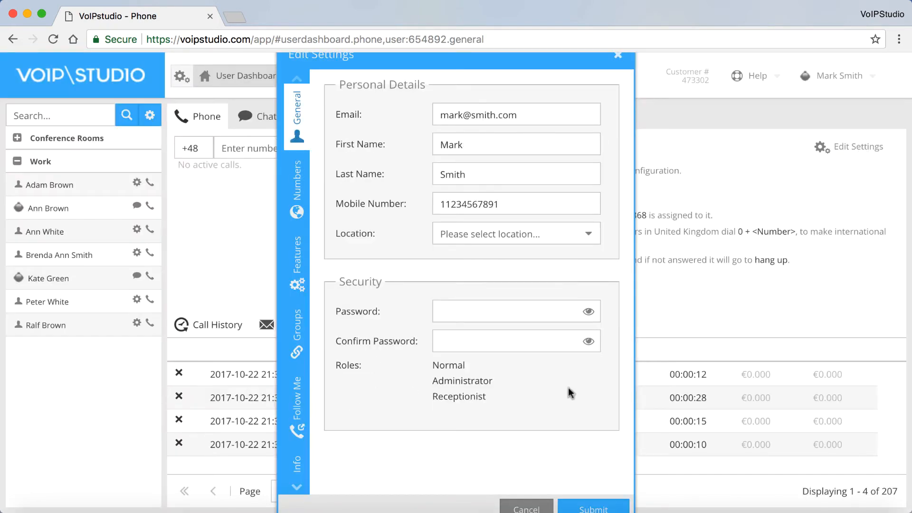
click(296, 407)
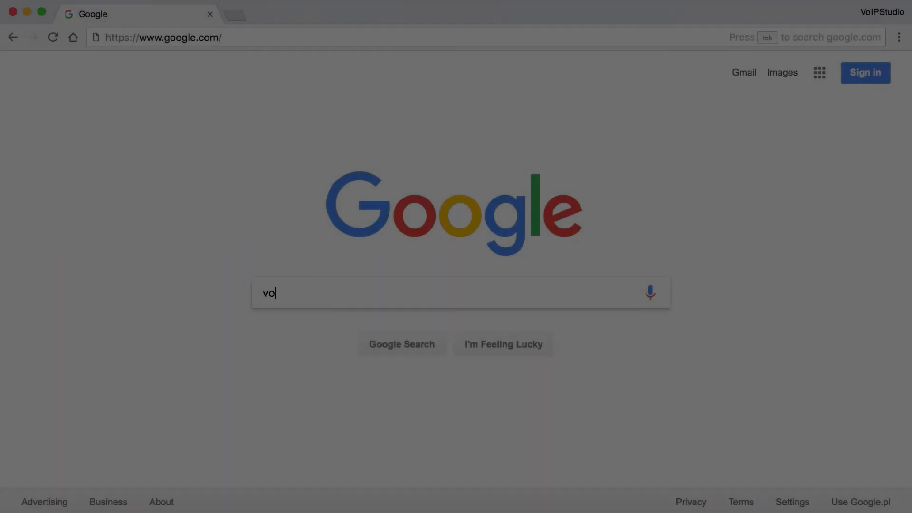
Navigate to voipstudio.com from the Google search box.
text(ipstudio)
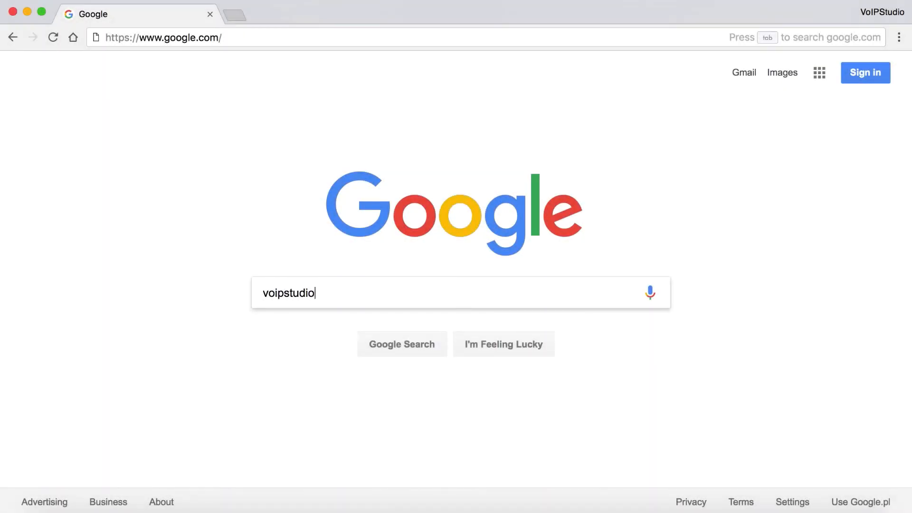
text(.com)
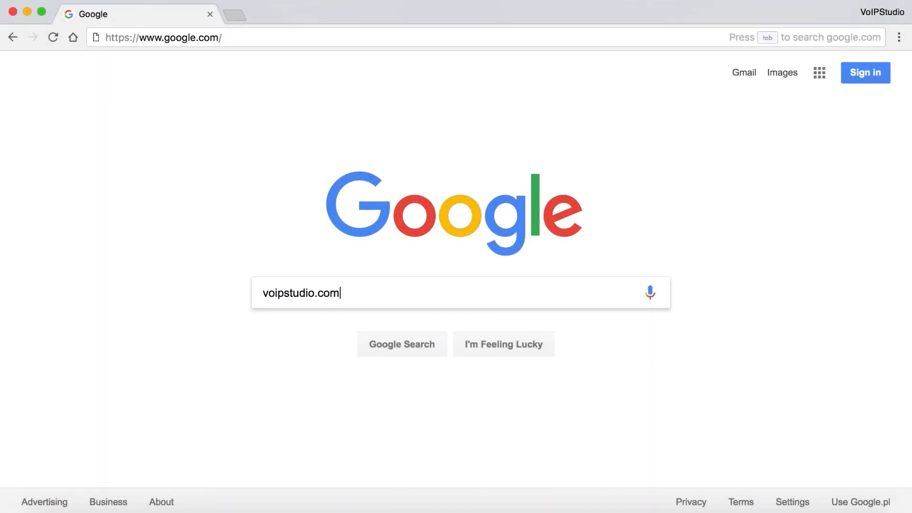
key(Return)
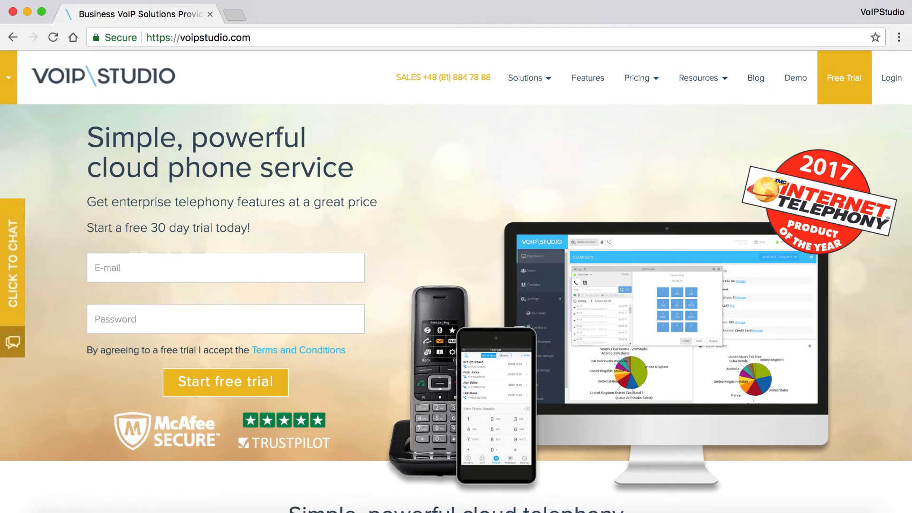